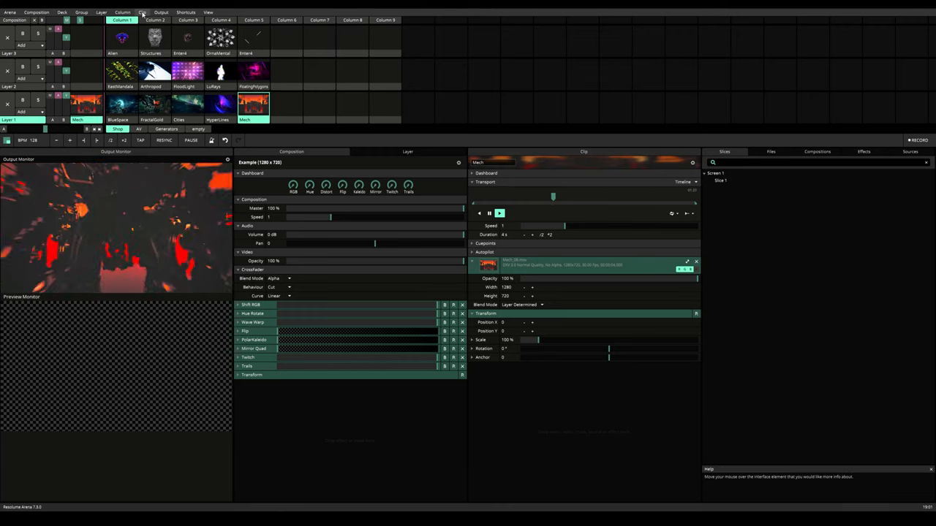
Step: Show the Trigger Style choices in the selected clip's Clip menu
{"action": "left_click", "coordinate": [142, 12]}
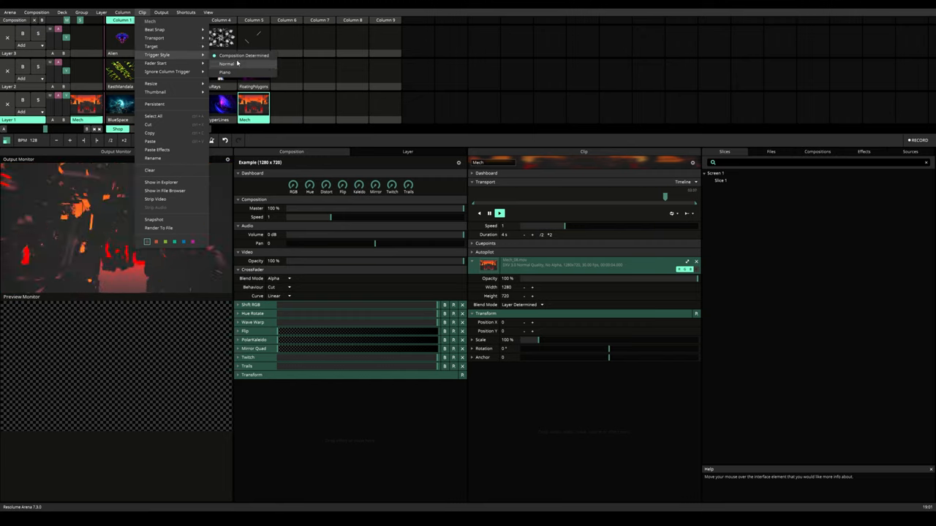